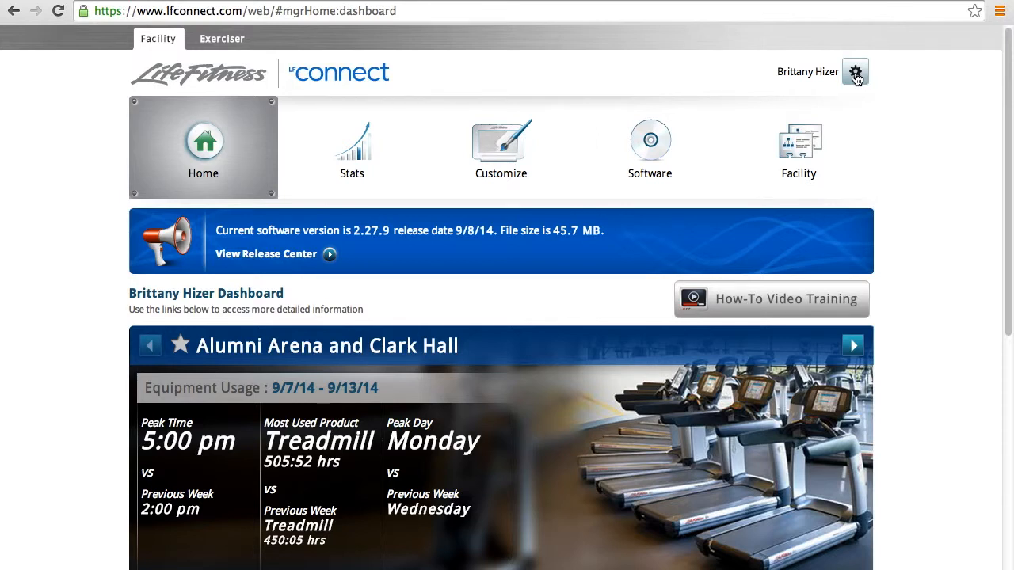
- Open Profile from the gear menu beside the user name on the dashboard
click(855, 72)
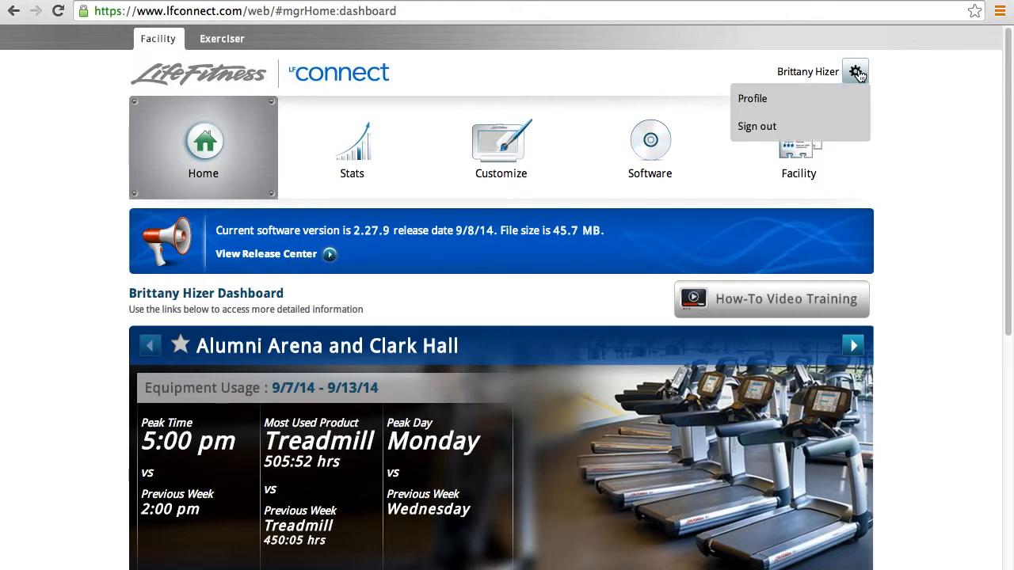
click(751, 98)
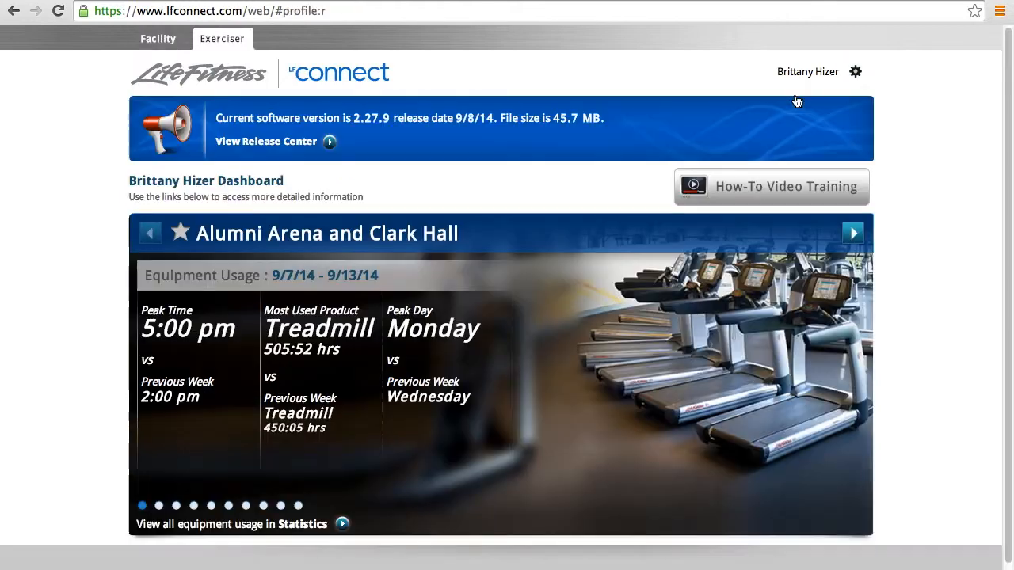
- Tick the Life Fitness email notifications checkbox below the profile photo
click(856, 72)
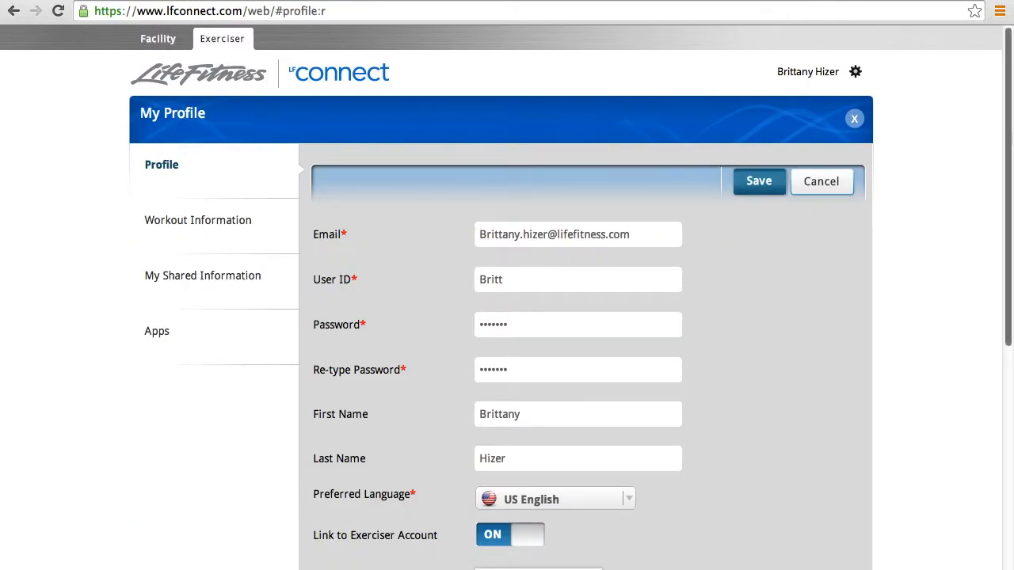
scroll(down, 3)
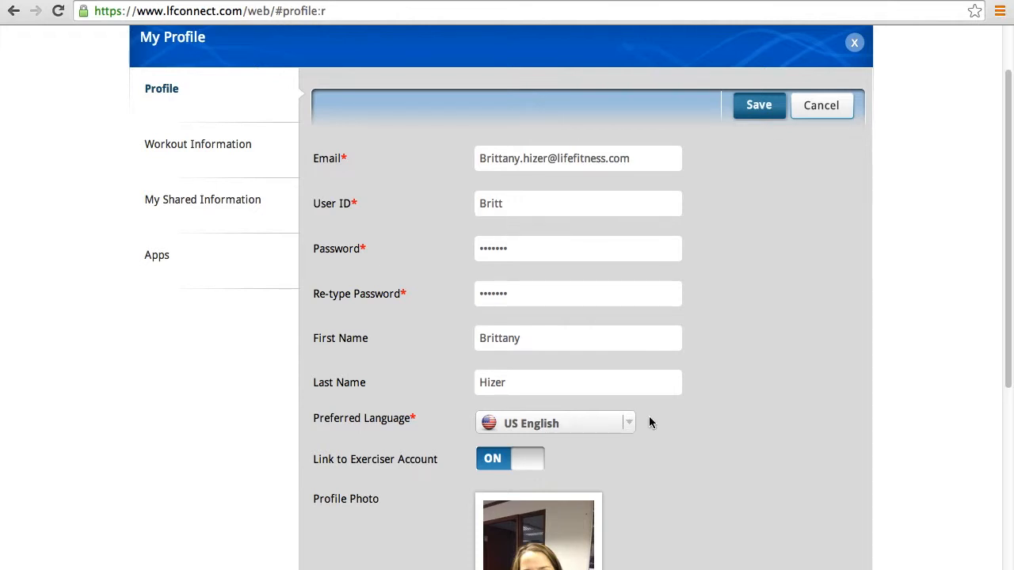
mouse_move(625, 428)
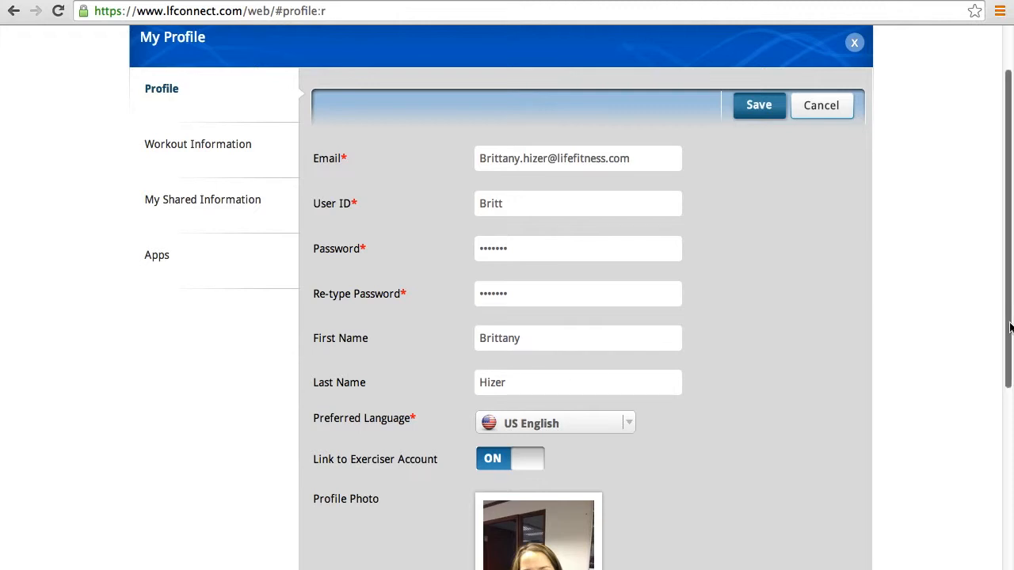
scroll(down, 3)
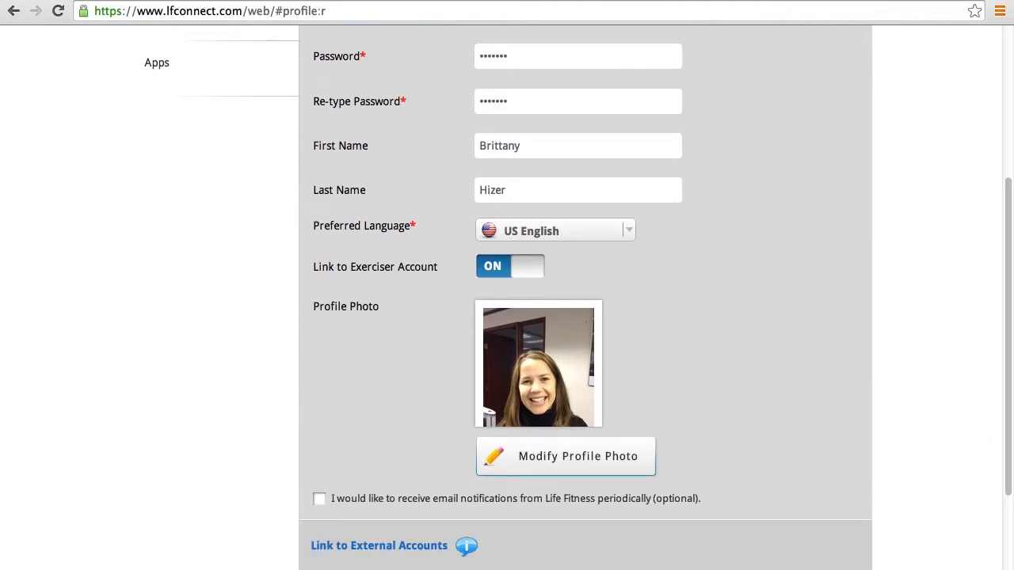
mouse_move(568, 376)
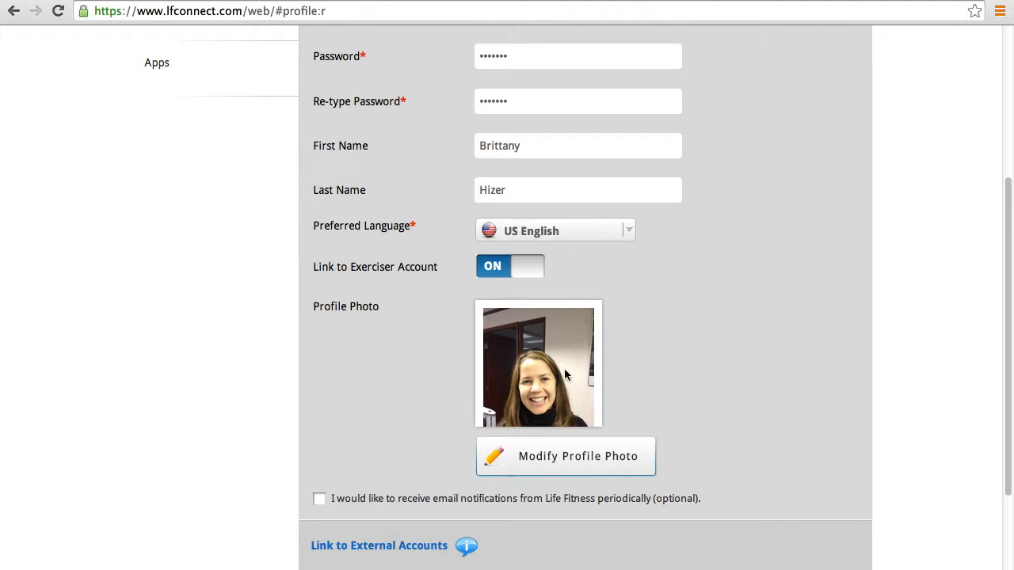
mouse_move(580, 422)
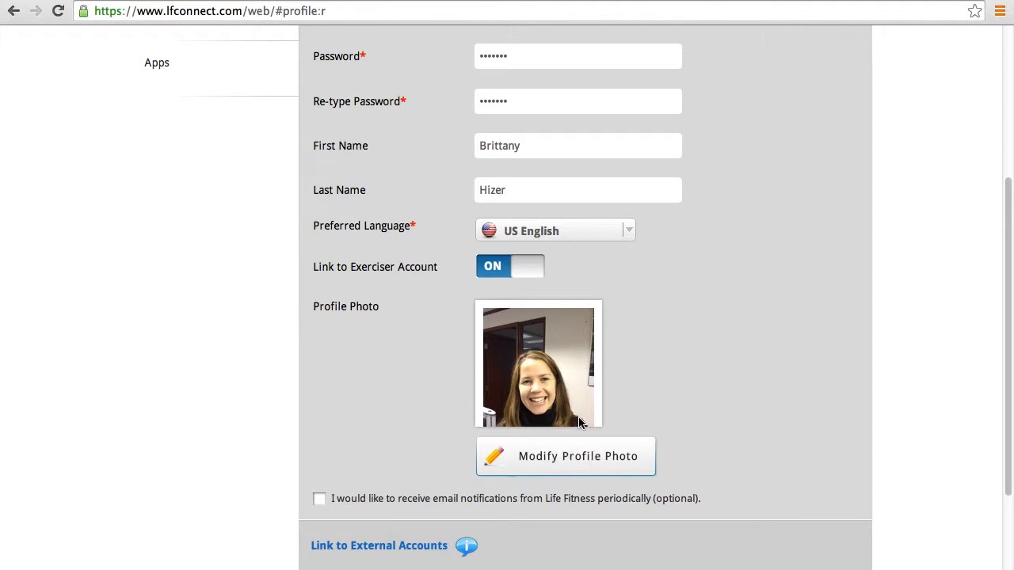
mouse_move(396, 452)
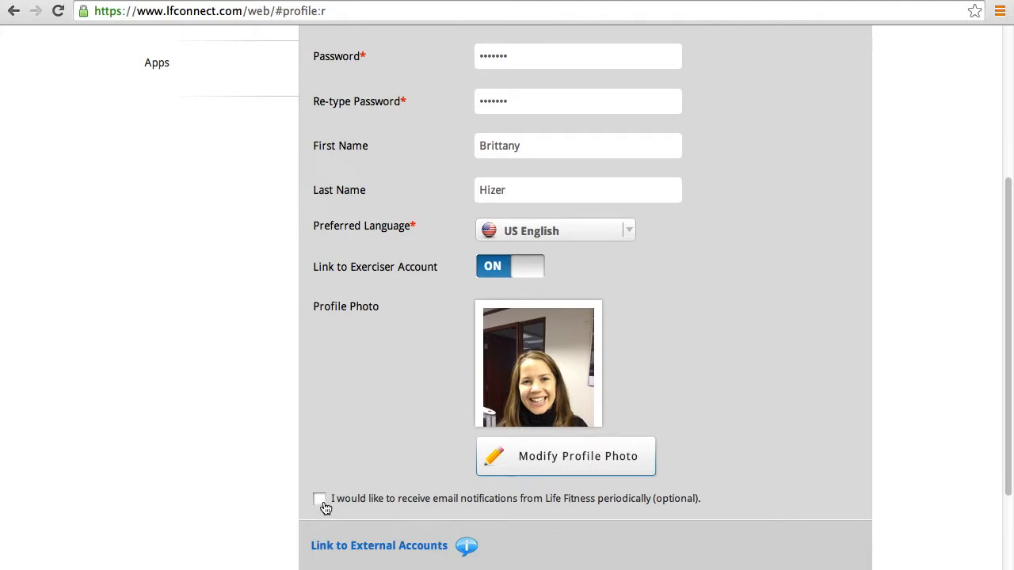
click(320, 497)
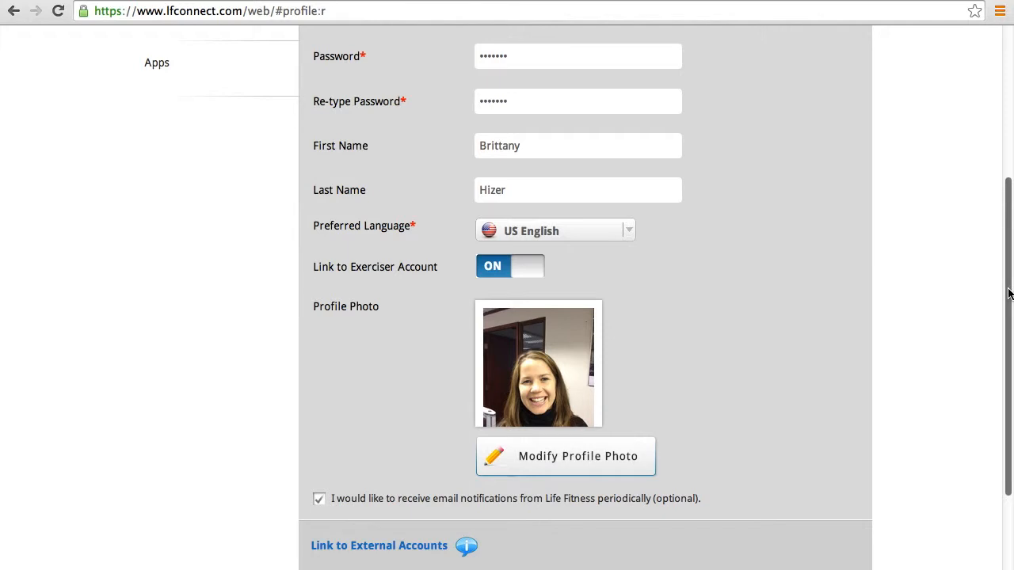
scroll(down, 3)
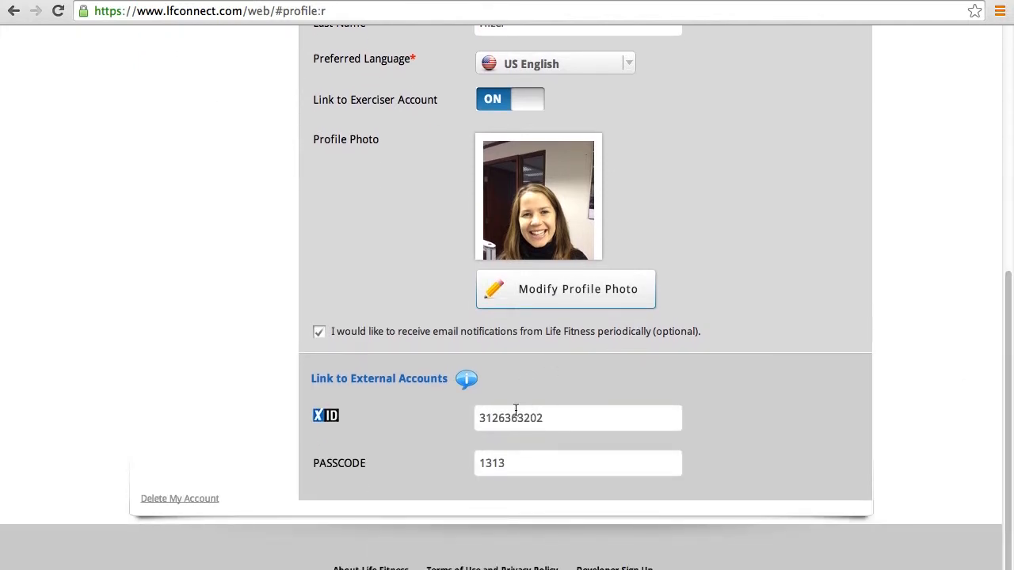
mouse_move(418, 483)
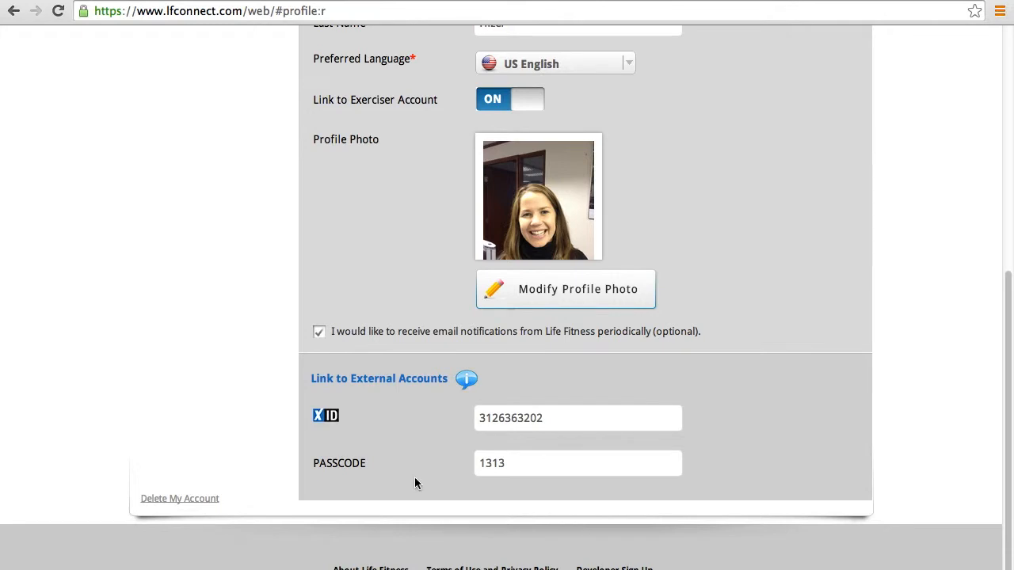
mouse_move(595, 435)
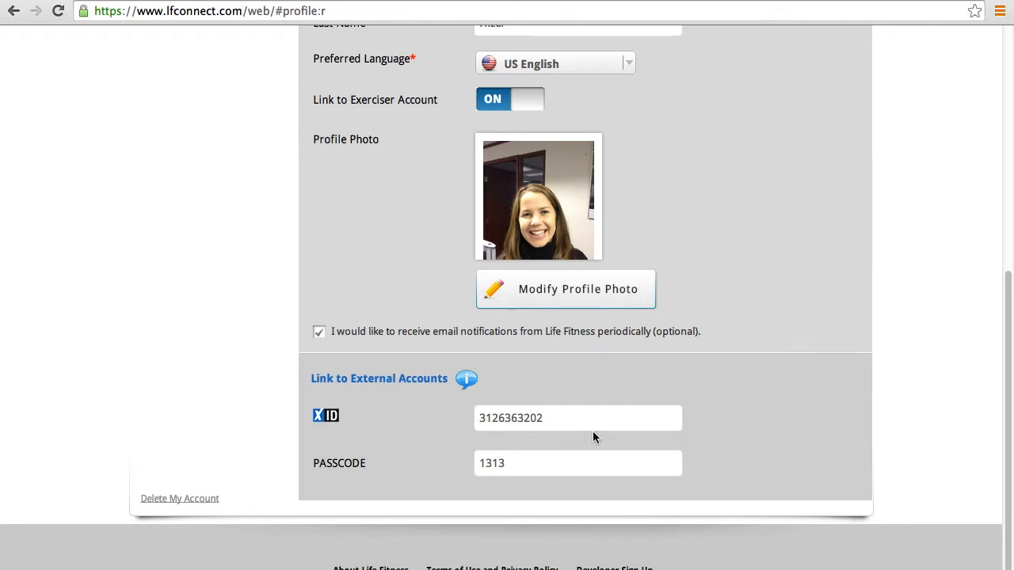
mouse_move(577, 422)
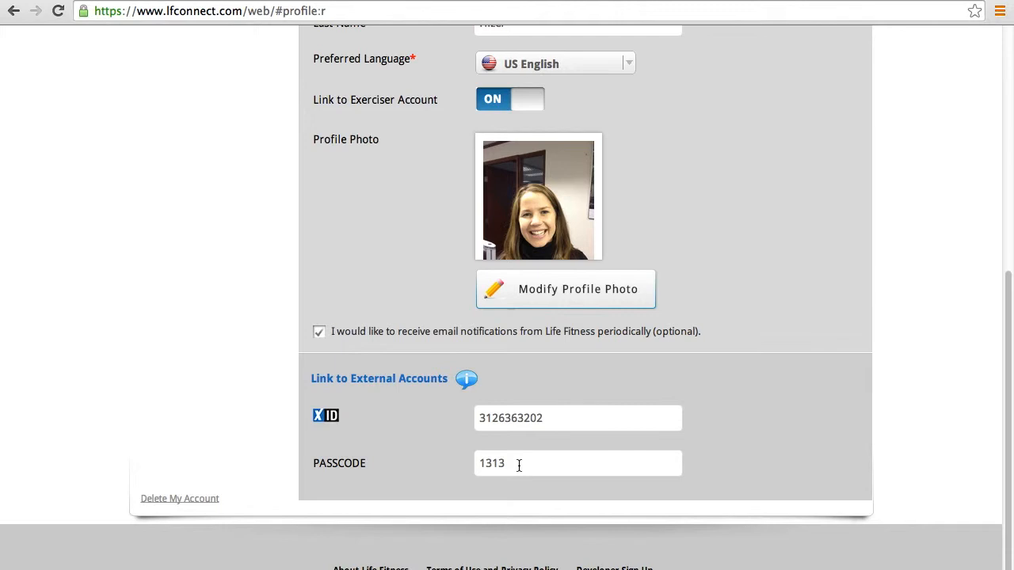
mouse_move(472, 433)
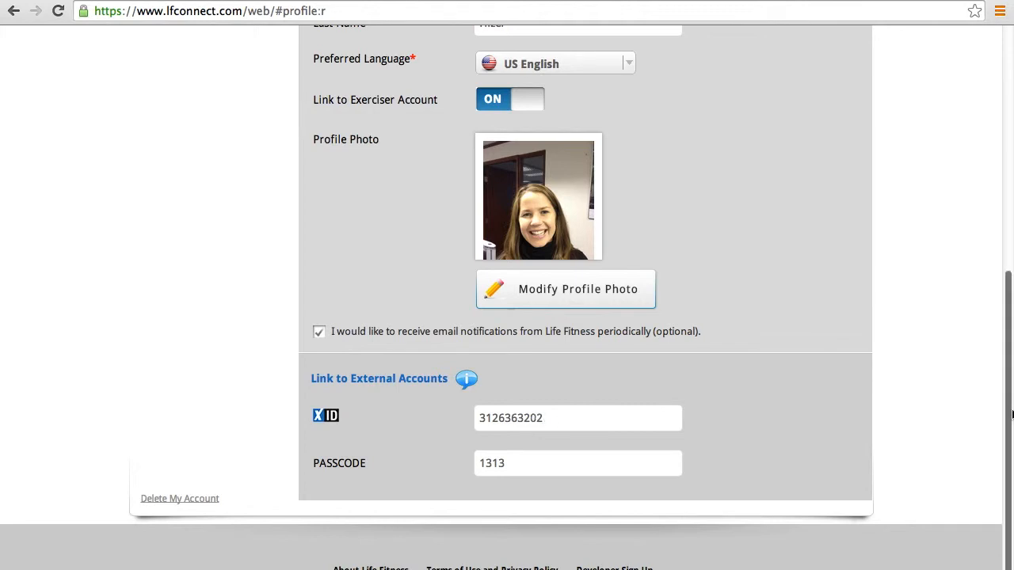
- Review Workout Information: birth date, gender, height 5 ft 5 in, weight 135 lbs, BMI 22.5
scroll(up, 3)
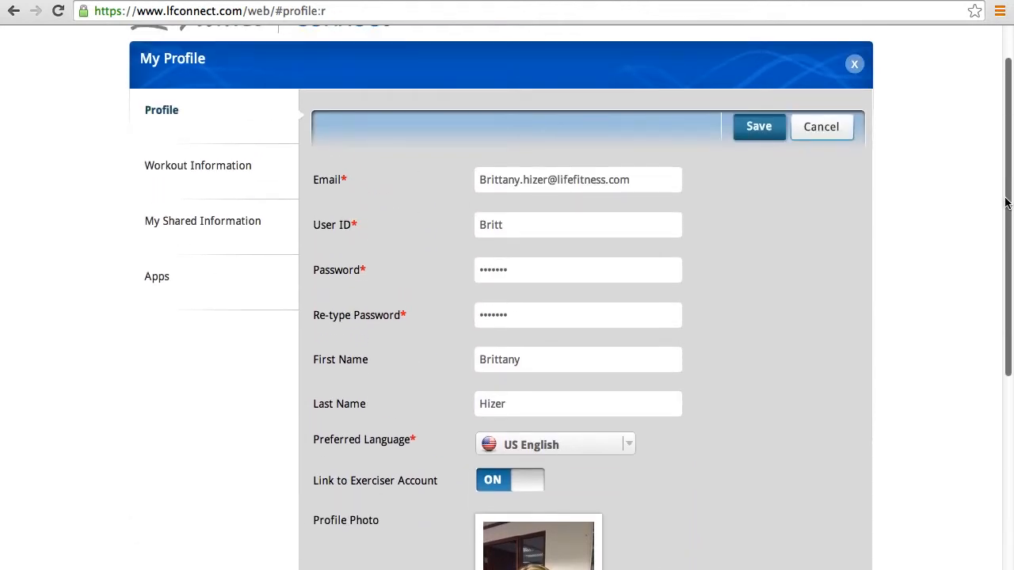
mouse_move(174, 181)
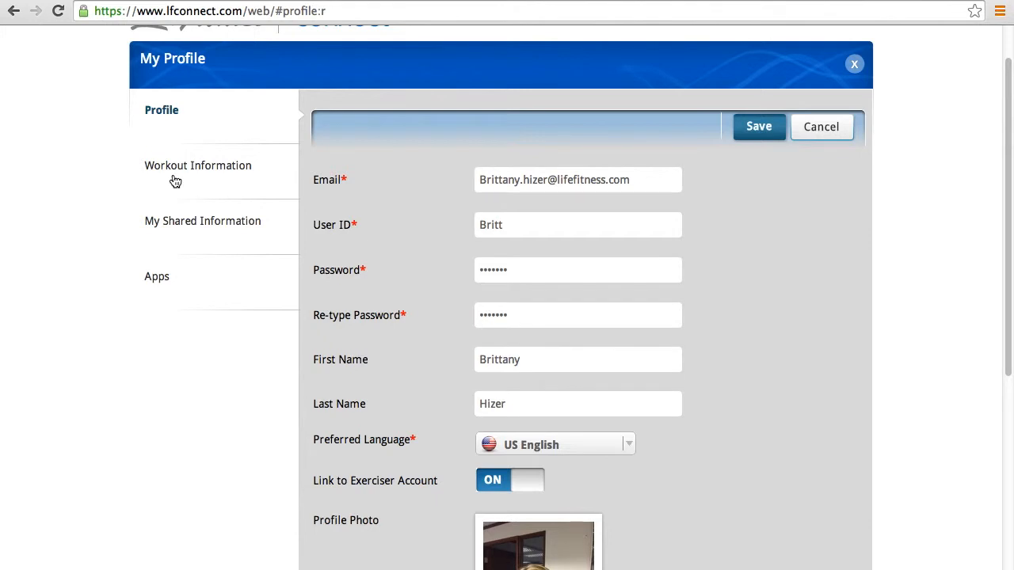
mouse_move(204, 168)
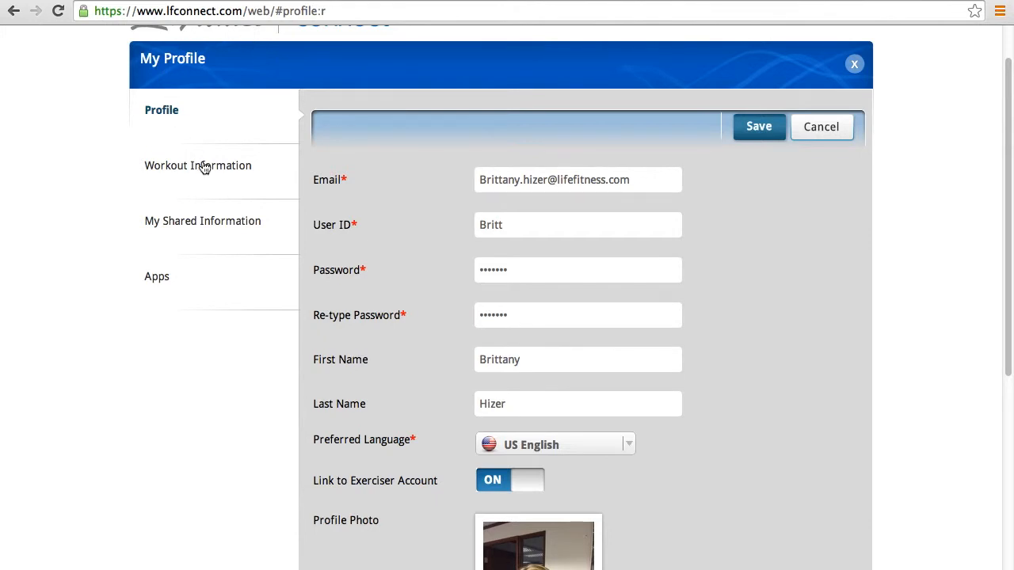
click(198, 167)
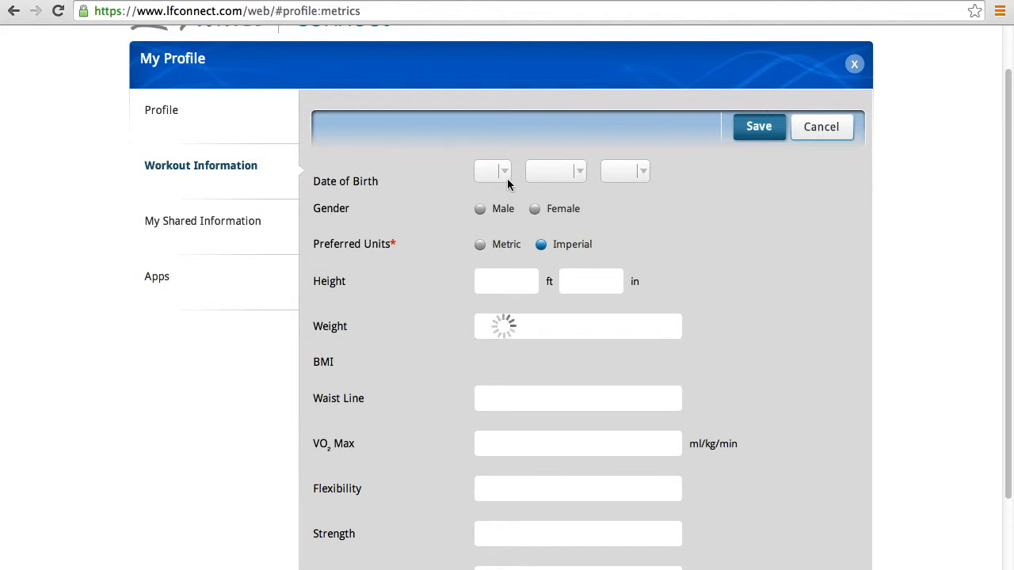
mouse_move(542, 219)
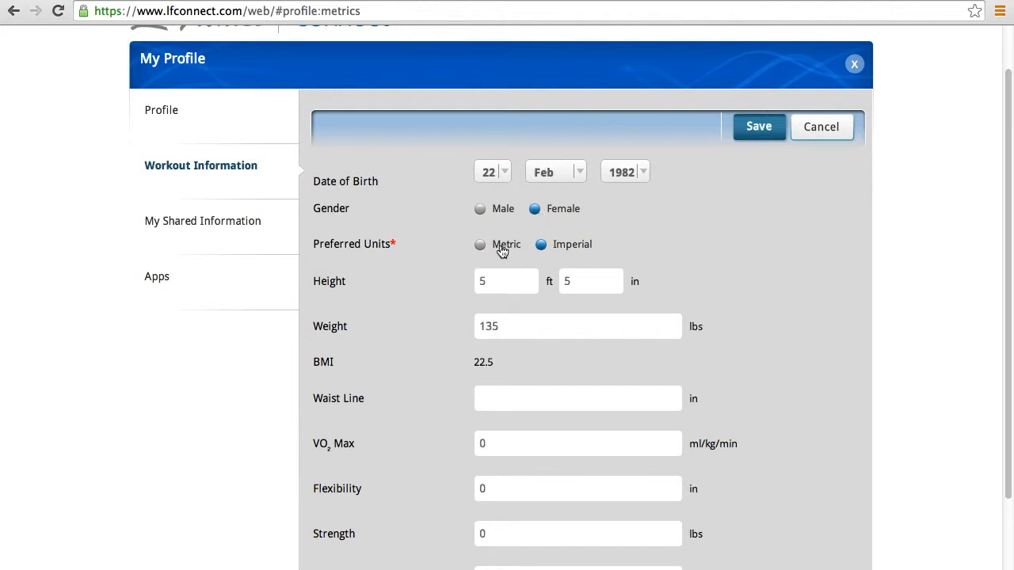
mouse_move(599, 251)
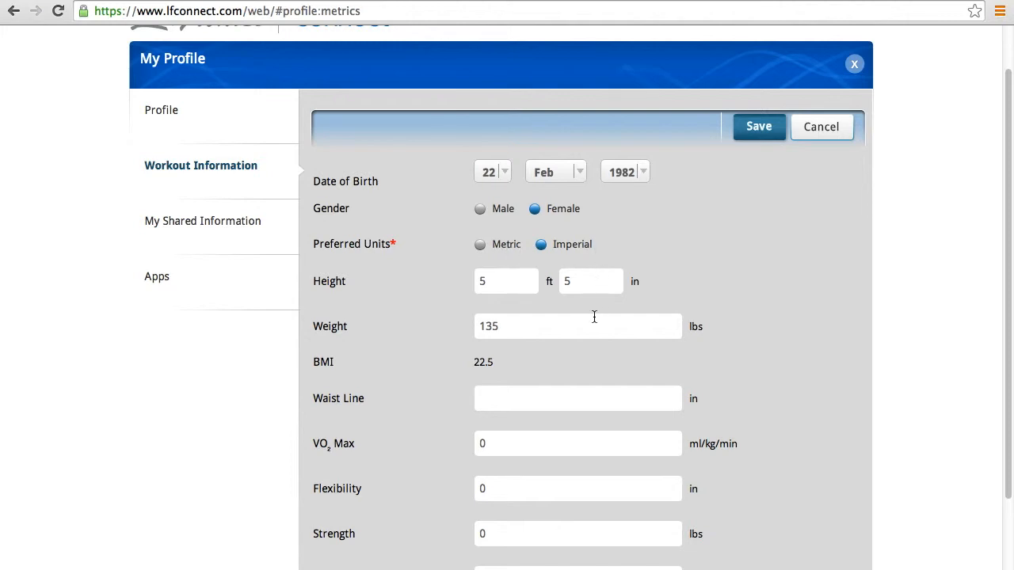
scroll(down, 3)
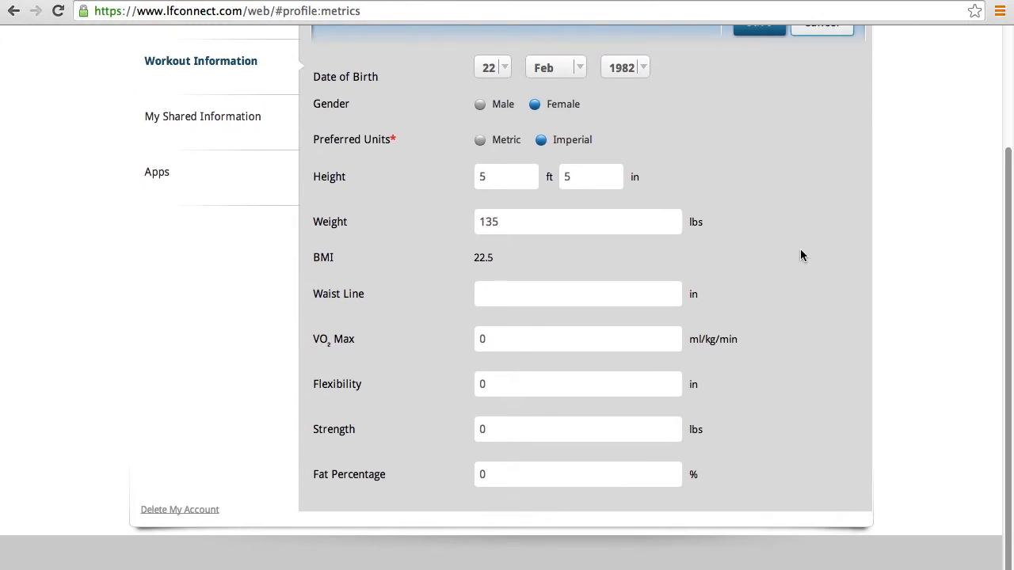
mouse_move(453, 336)
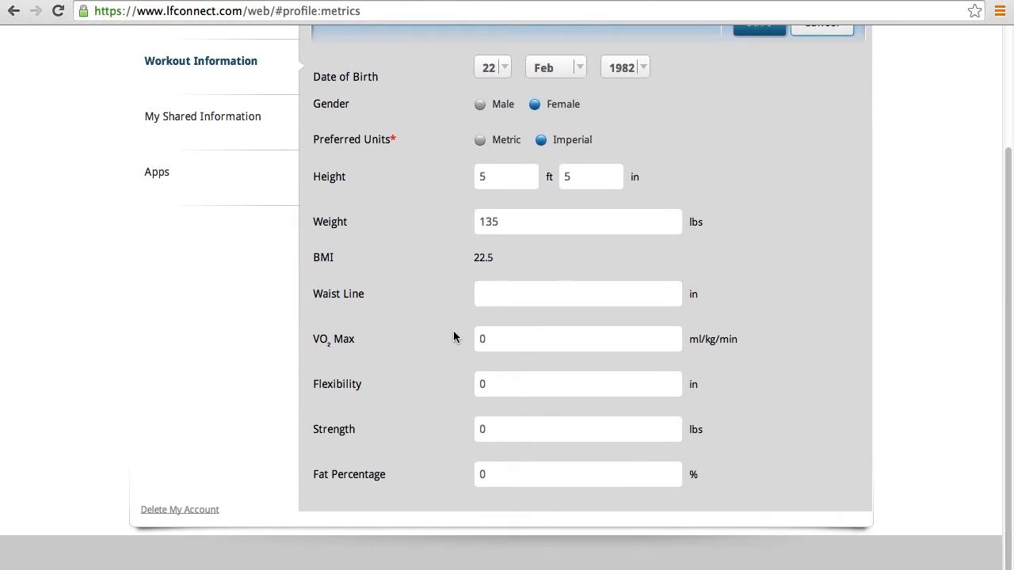
mouse_move(400, 347)
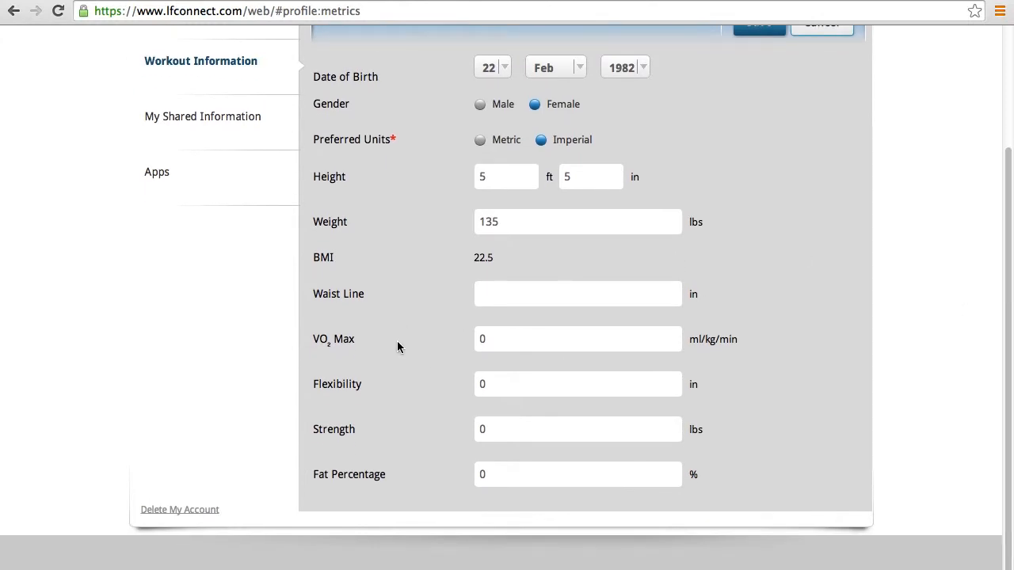
mouse_move(507, 406)
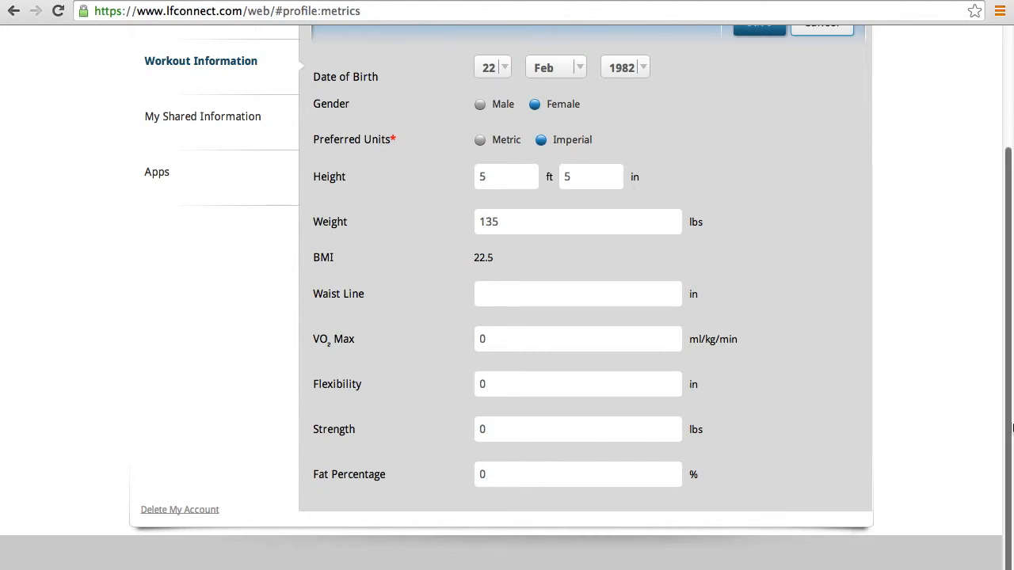
scroll(up, 3)
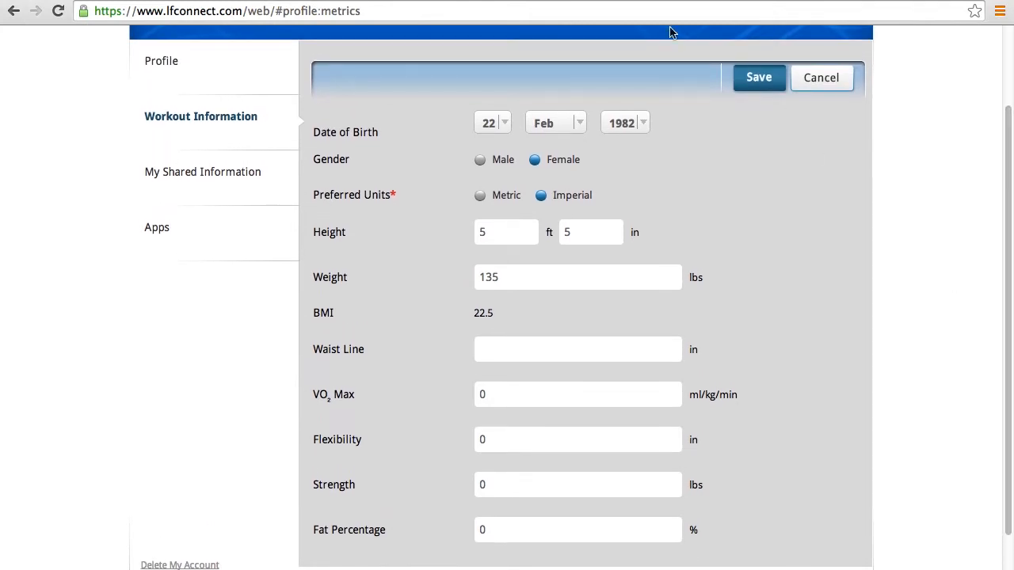
mouse_move(759, 78)
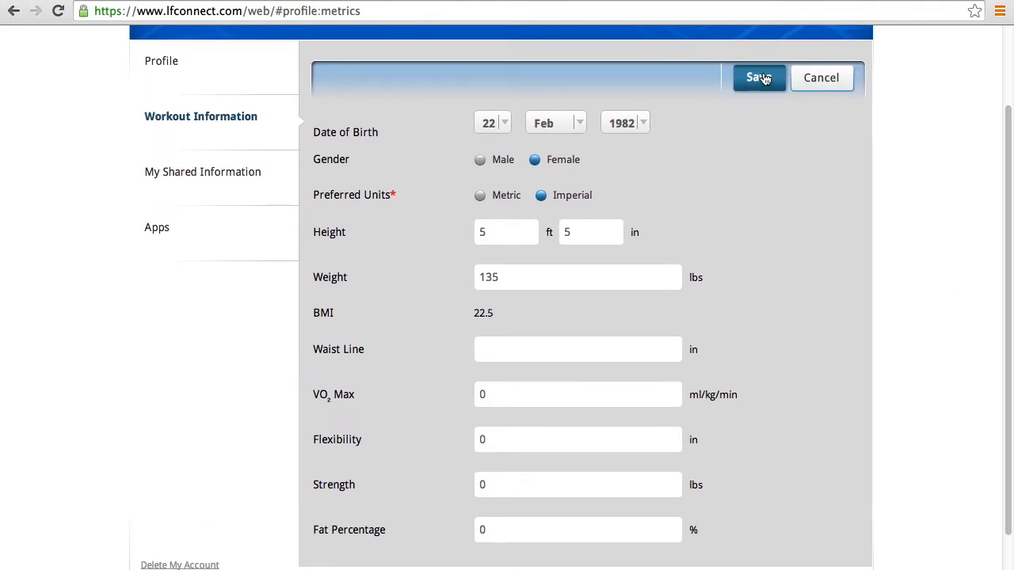
mouse_move(206, 167)
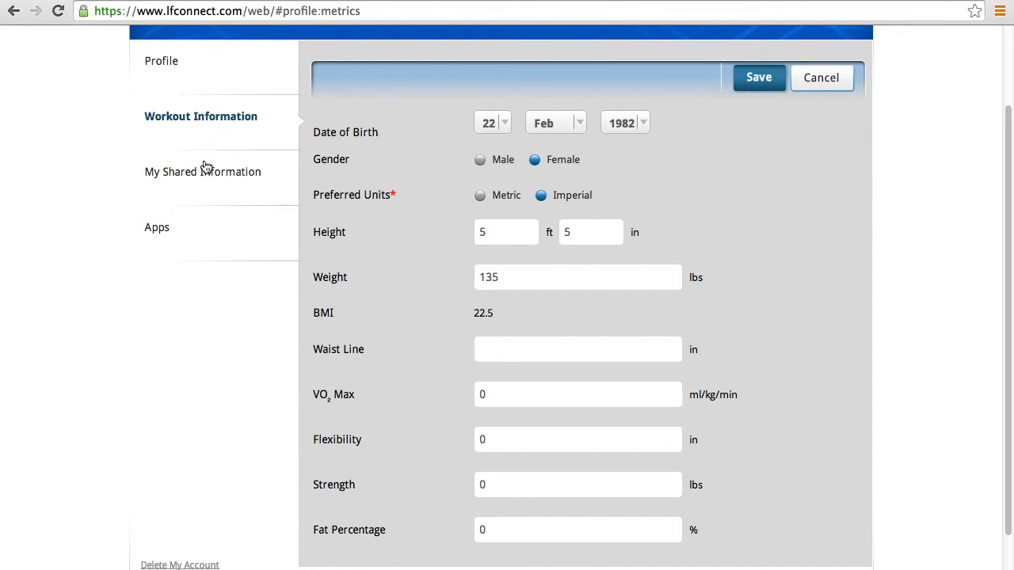
- Show My Shared Information with buddy sharing permissions enabled and Facebook sharing off
click(203, 171)
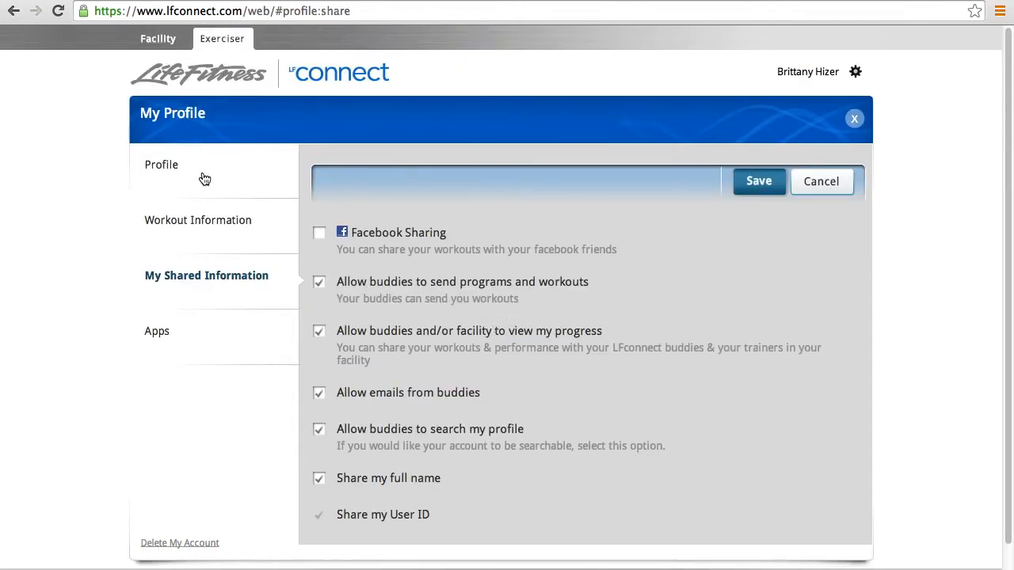
mouse_move(378, 225)
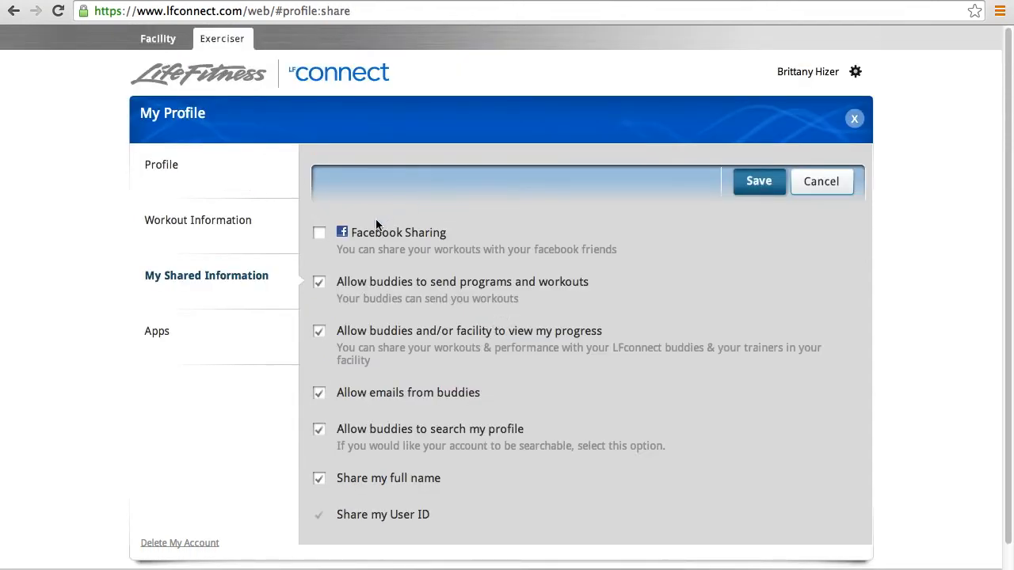
mouse_move(396, 247)
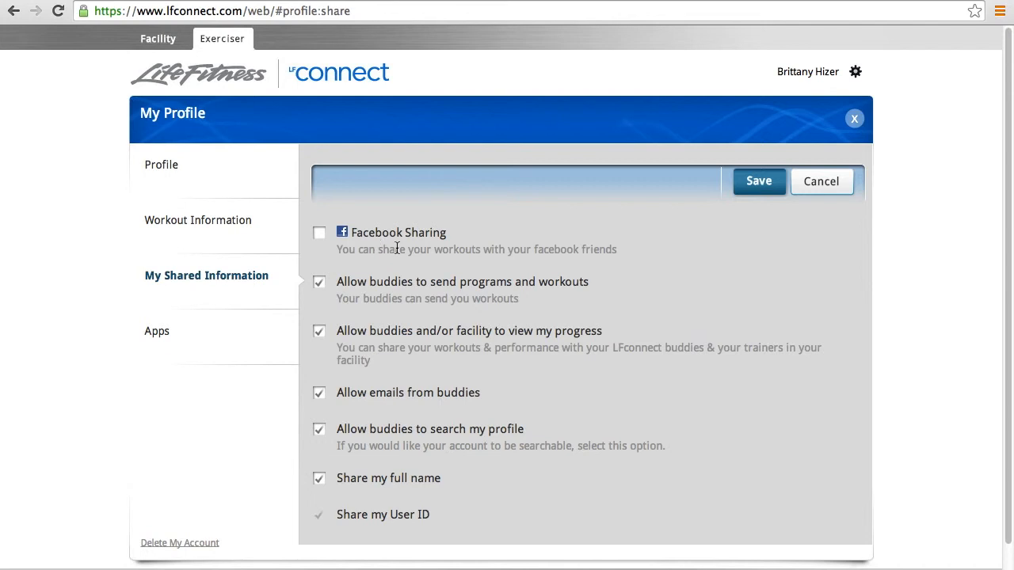
mouse_move(557, 247)
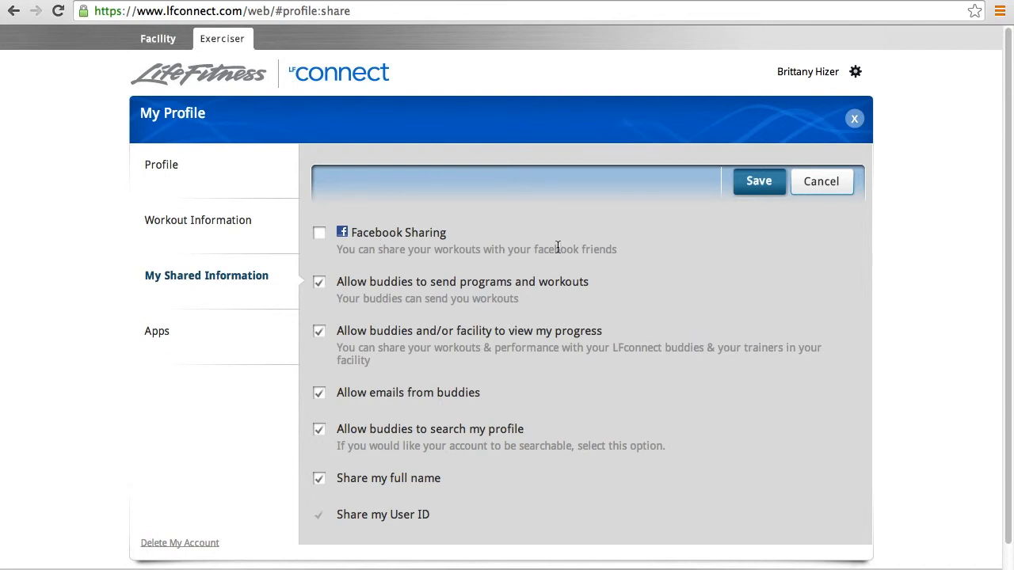
mouse_move(331, 291)
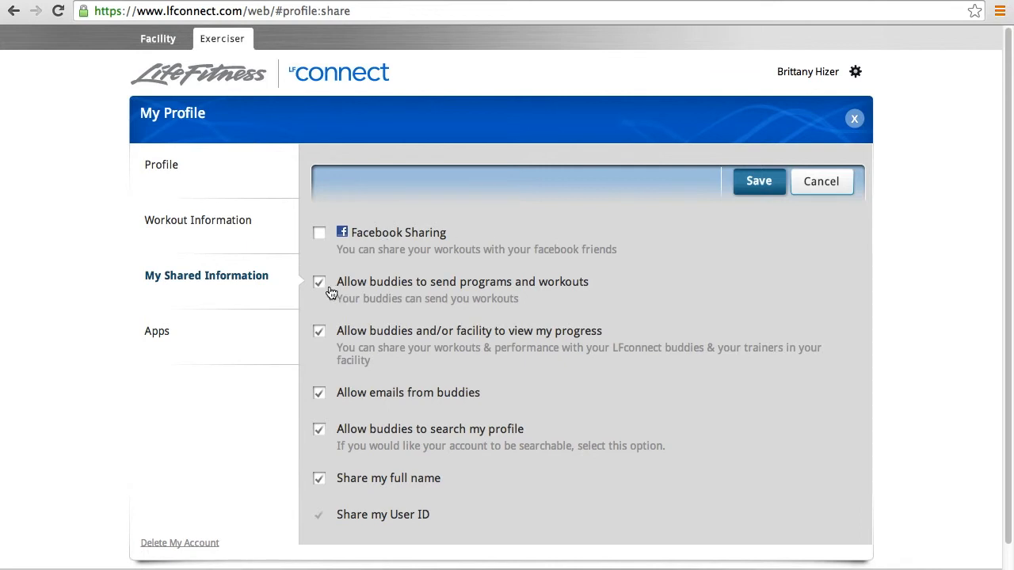
mouse_move(330, 297)
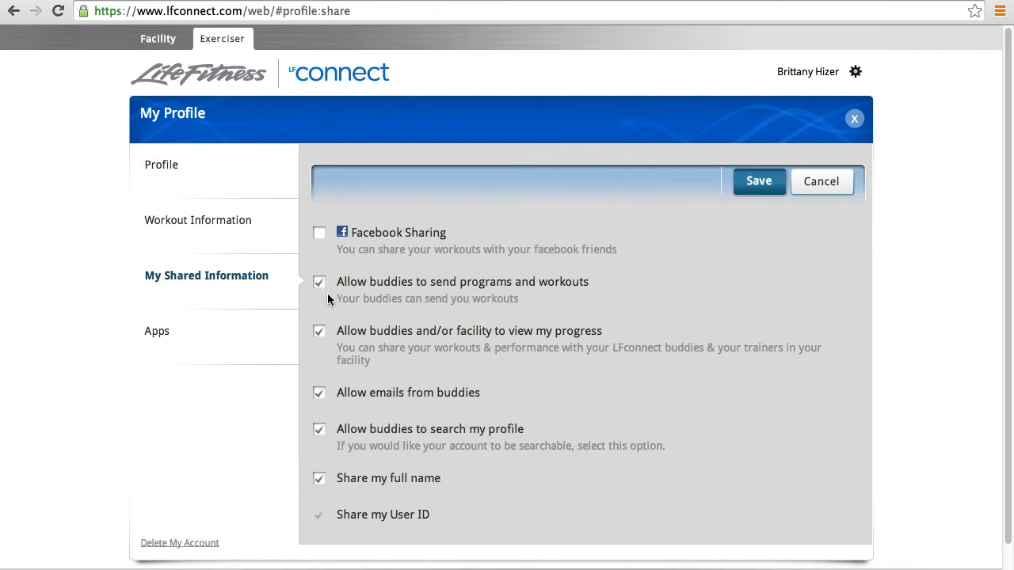
mouse_move(387, 436)
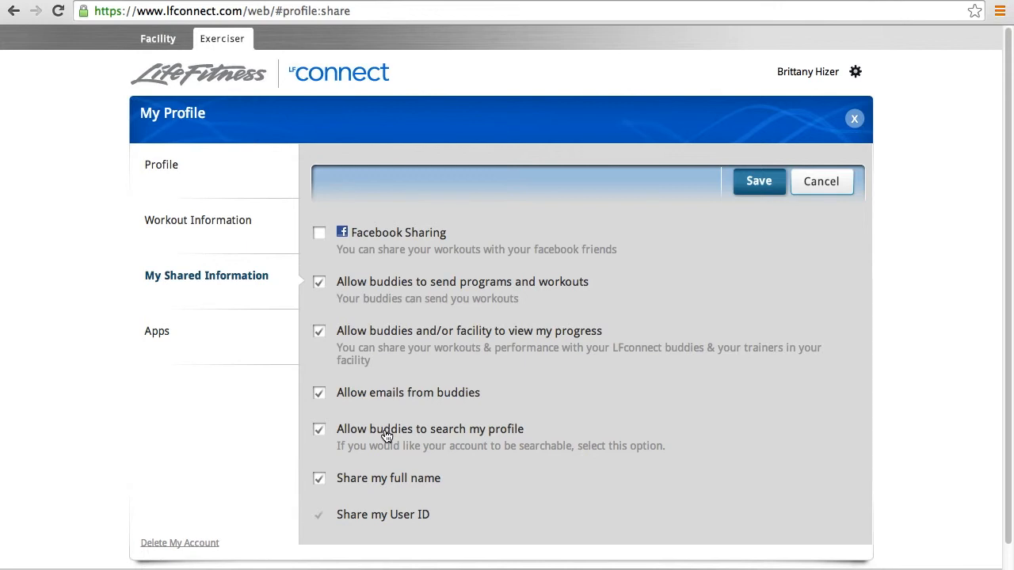
mouse_move(411, 315)
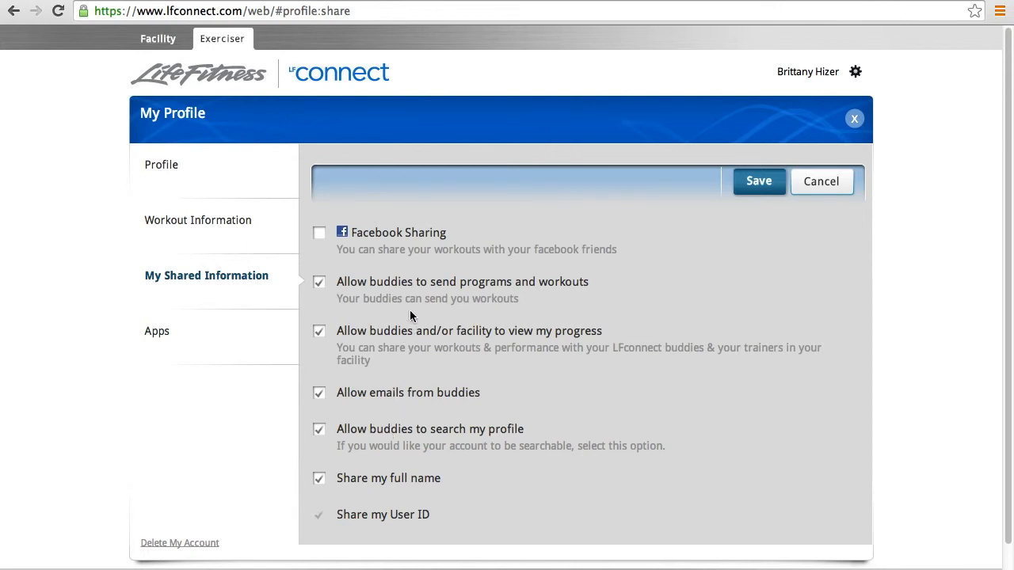
mouse_move(432, 366)
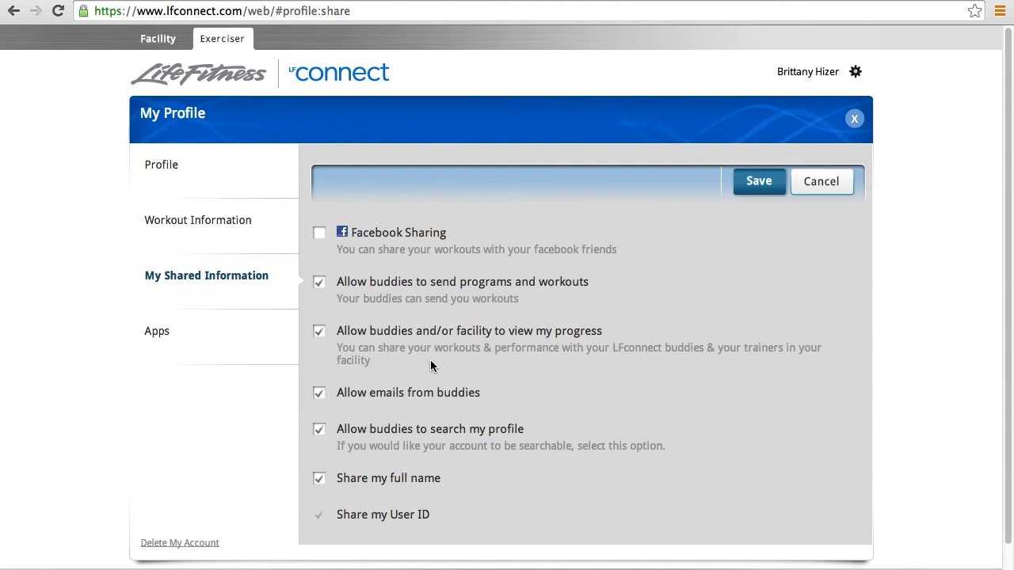
mouse_move(183, 327)
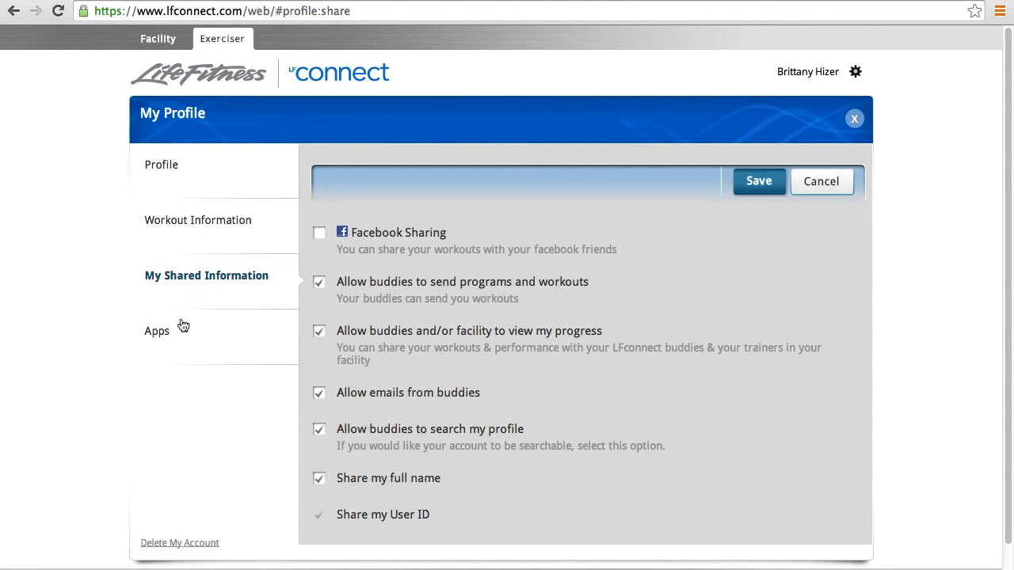
- From the Apps section where Fitbit is connected, start connecting Jawbone to reach its sign-in page
click(156, 332)
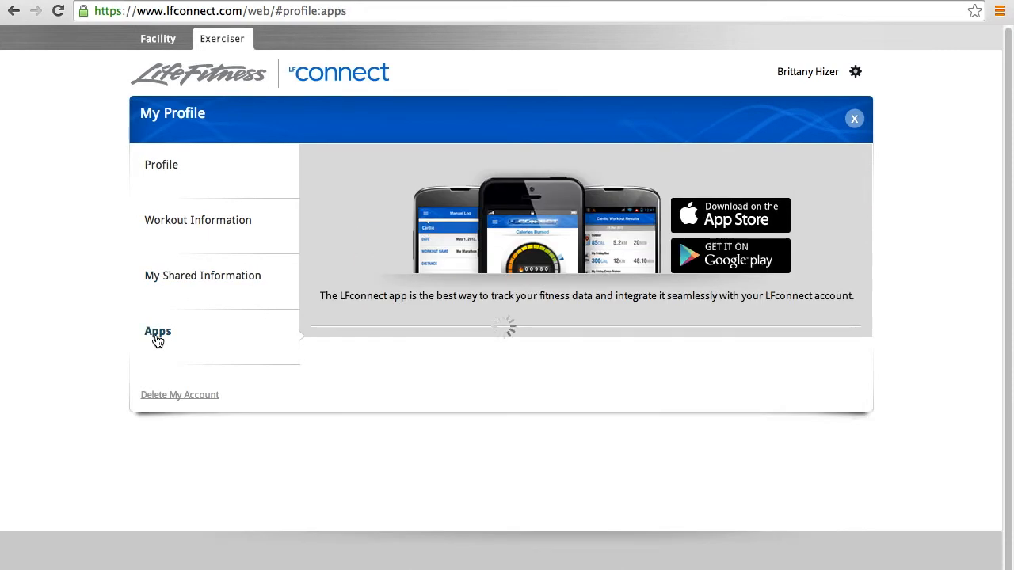
mouse_move(590, 359)
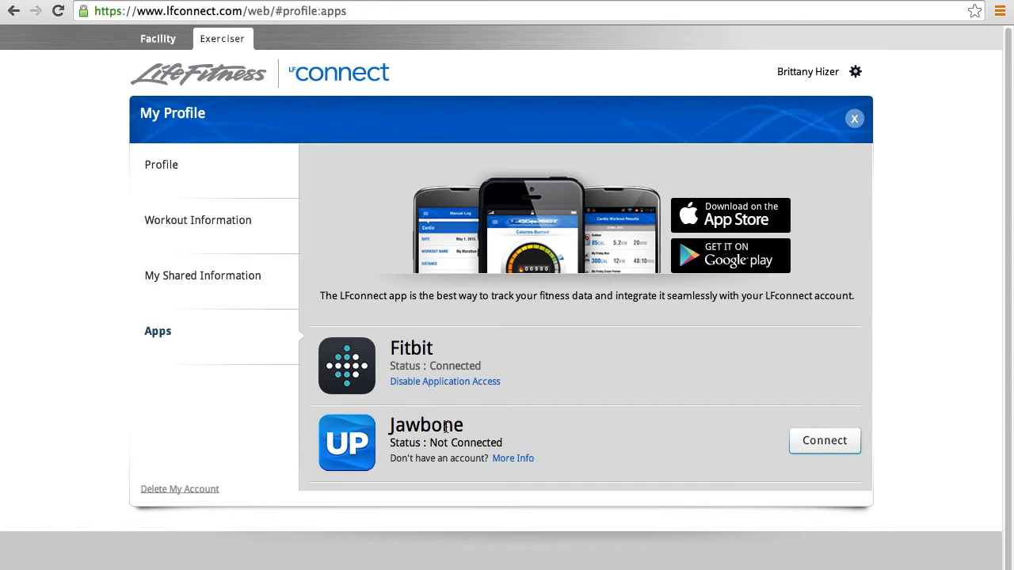
mouse_move(824, 441)
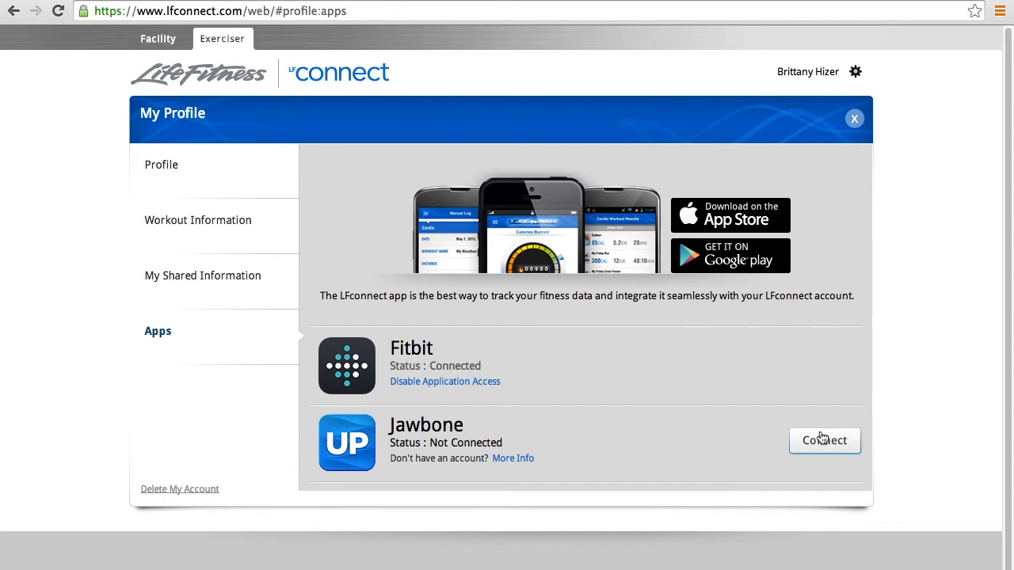
click(824, 440)
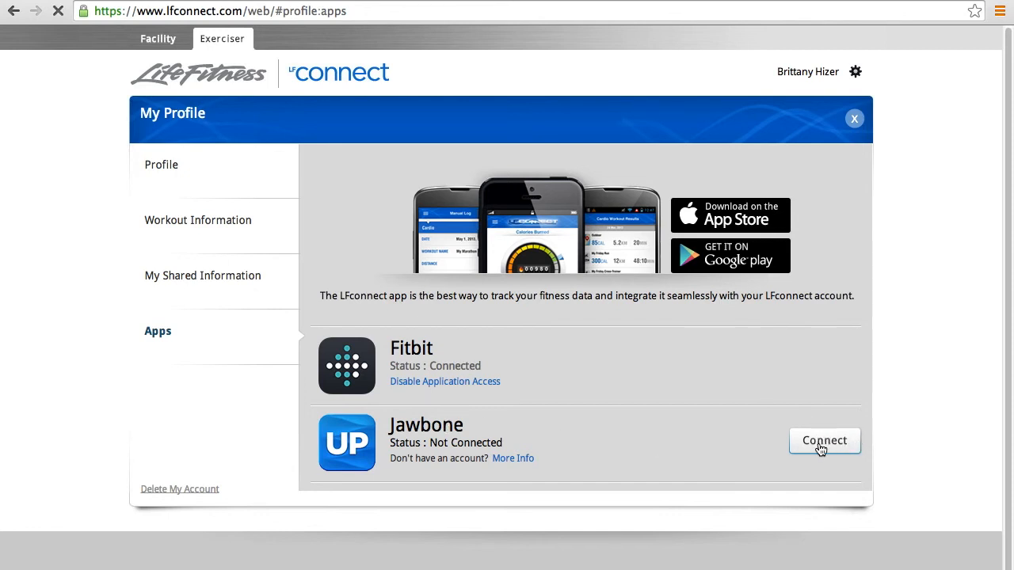
click(824, 441)
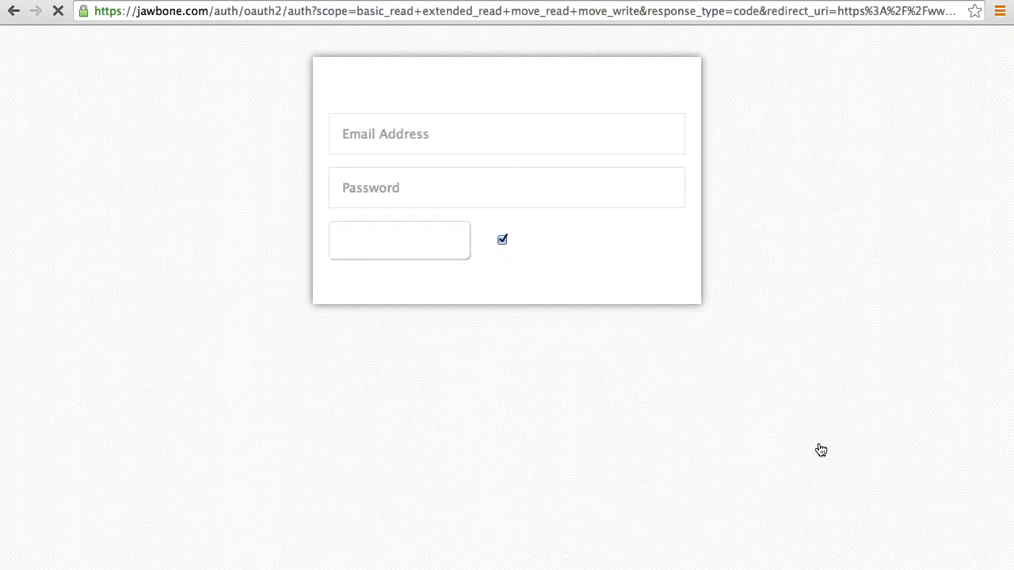